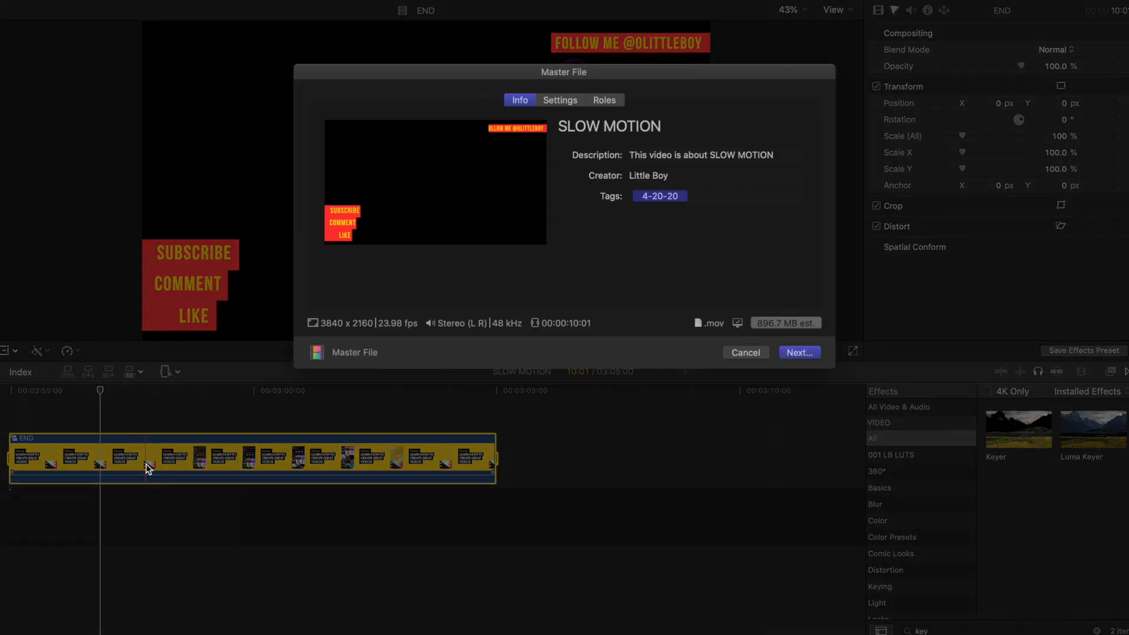
Show the Master File export settings with format and video codec options.
click(560, 100)
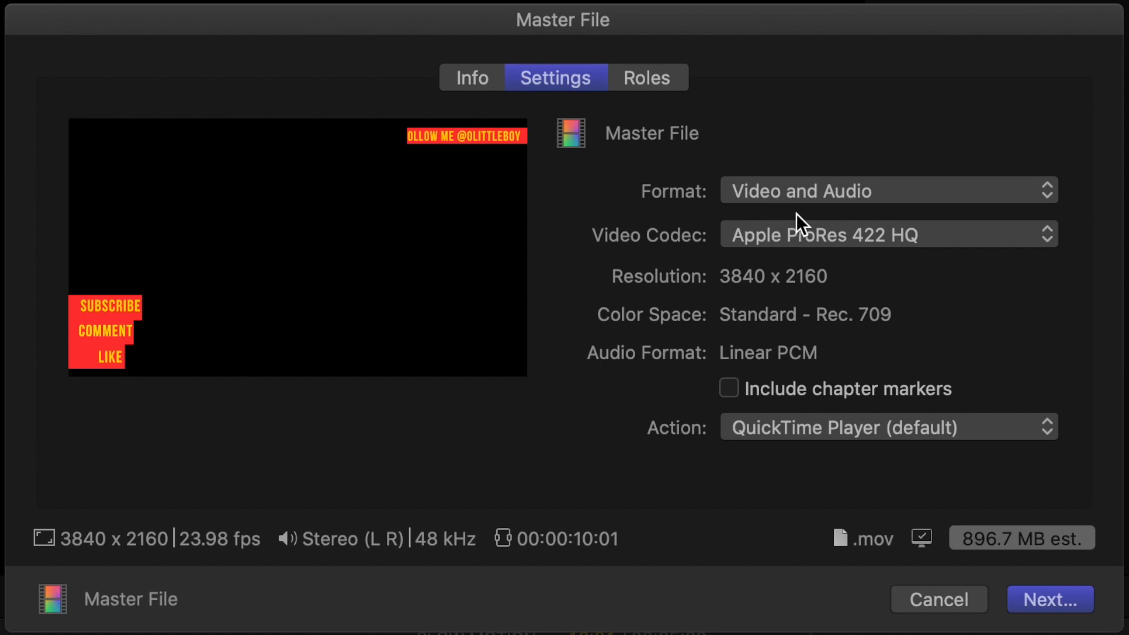
mouse_move(802, 200)
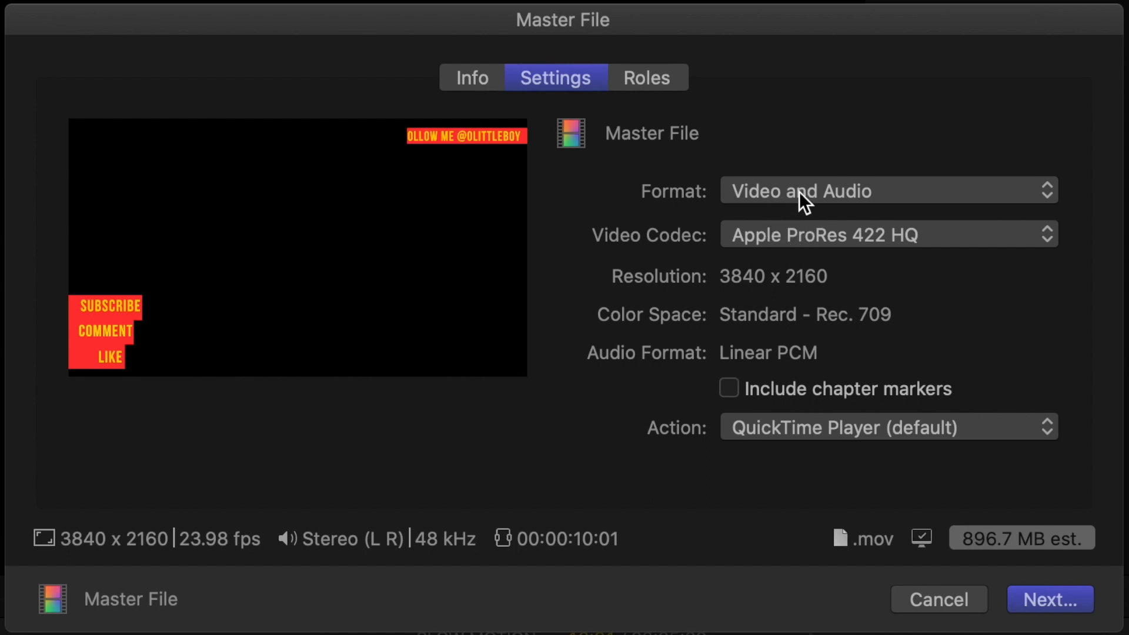
Set the export format to Video Only with the Apple ProRes 4444 codec.
click(887, 191)
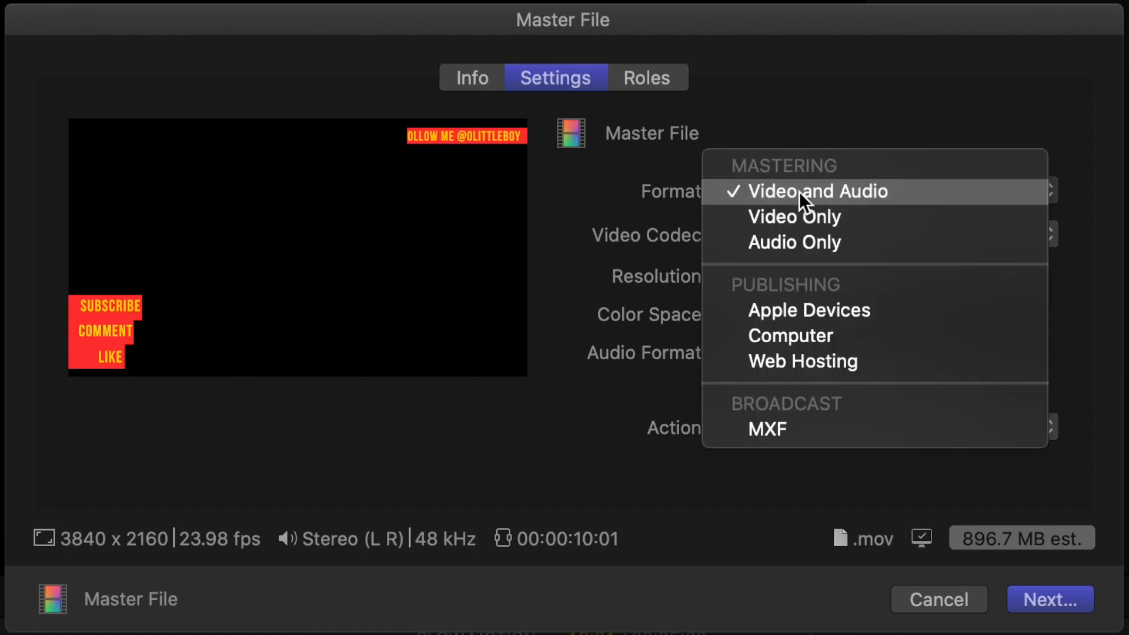
mouse_move(818, 226)
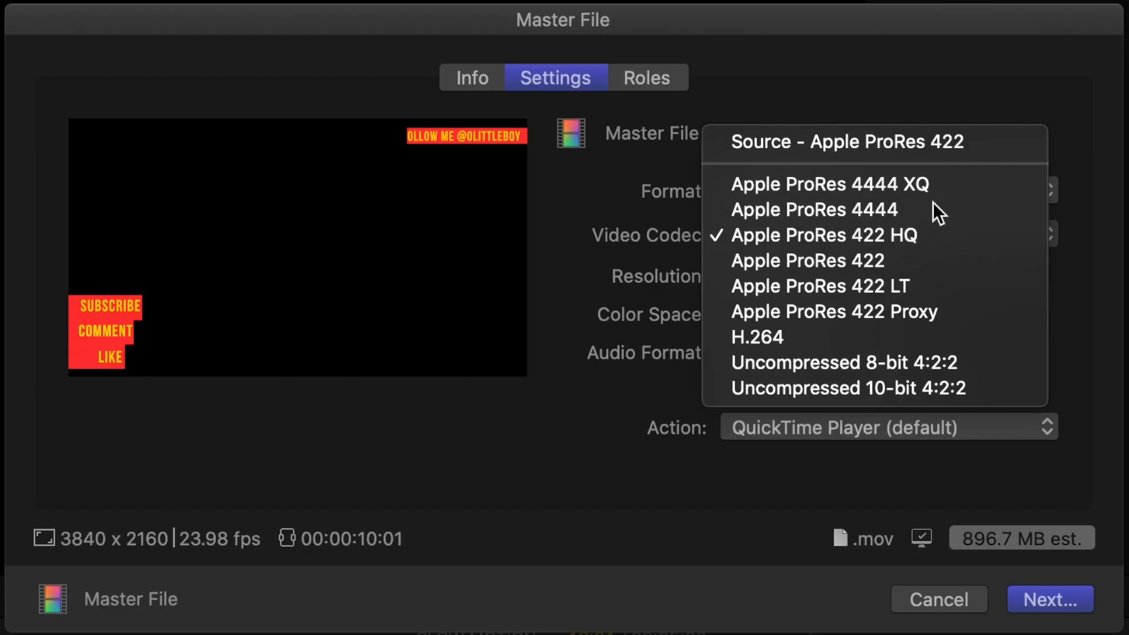
click(814, 209)
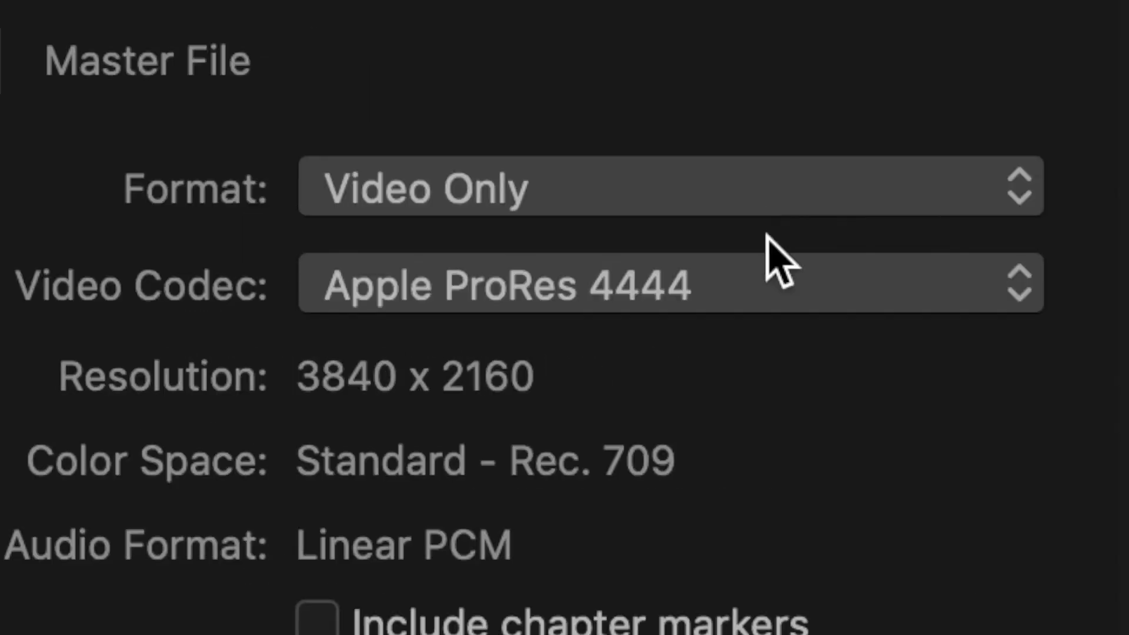